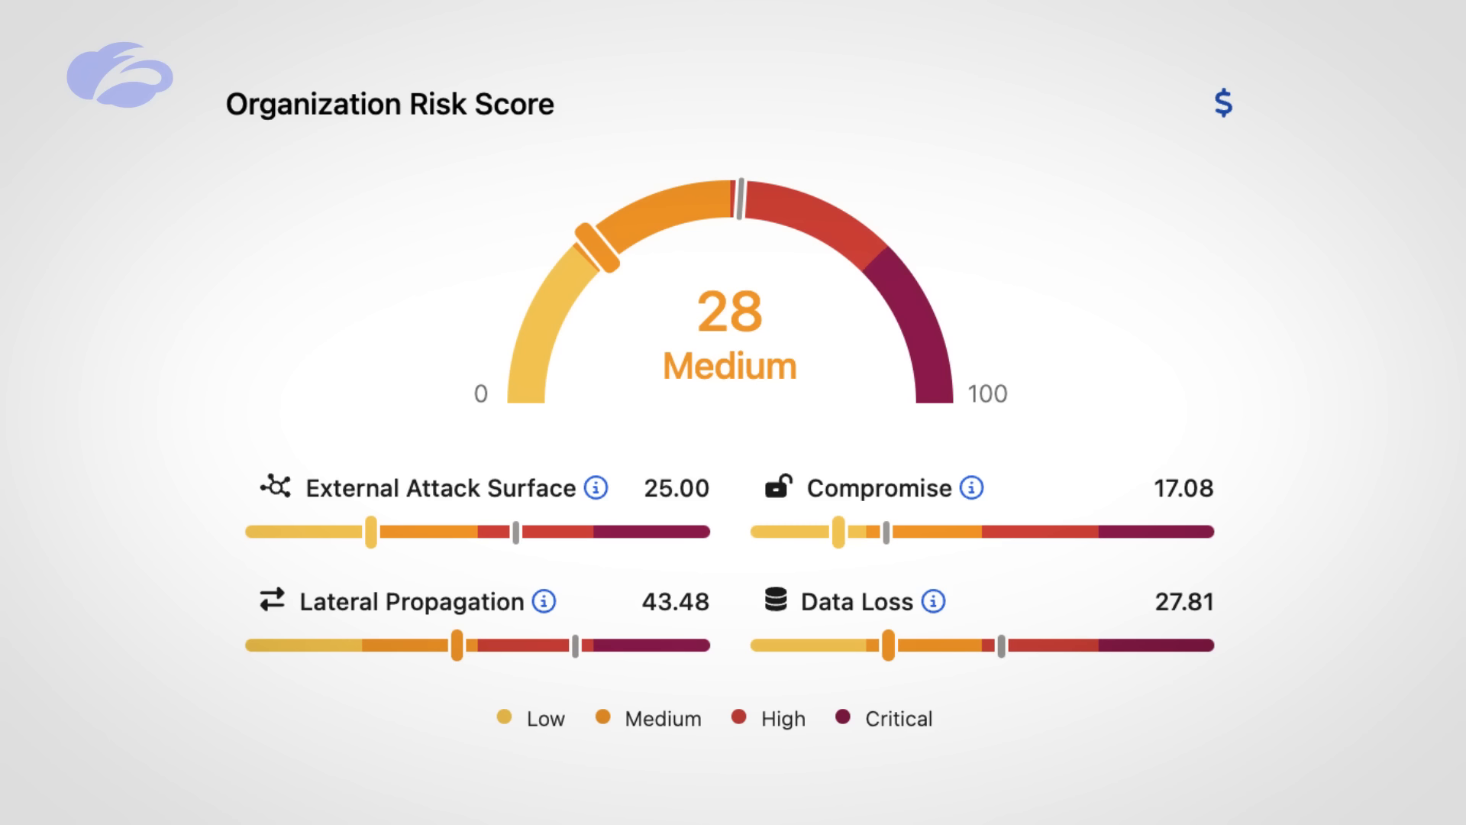
Step: Show the Risk Factors table with each factor's category, score, trend and recommended action
left_click(440, 486)
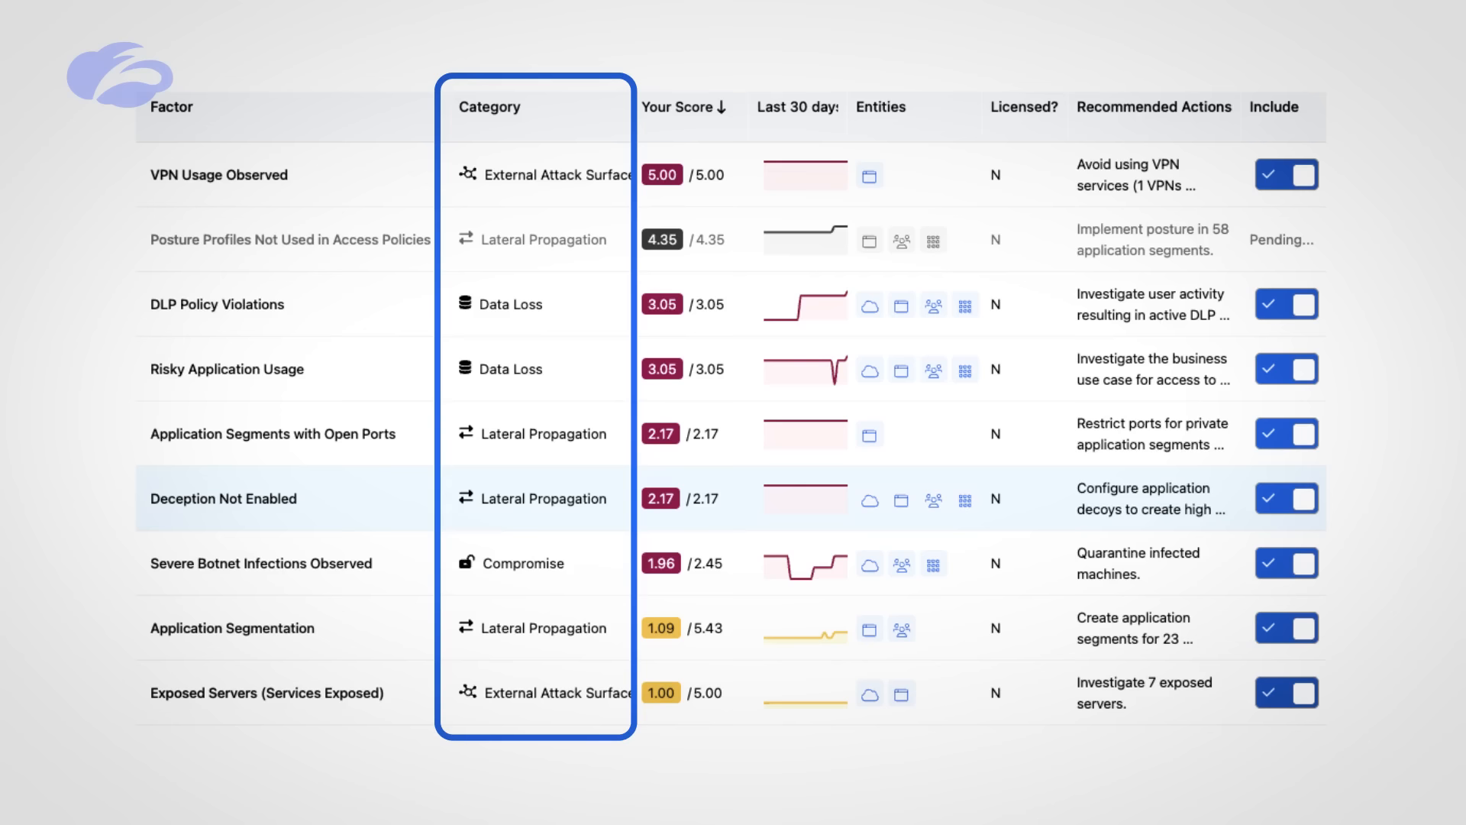
Step: Show the Reports page listing CISO board slides, attack surface reports, maturity assessments and SEC disclosures
left_click(678, 107)
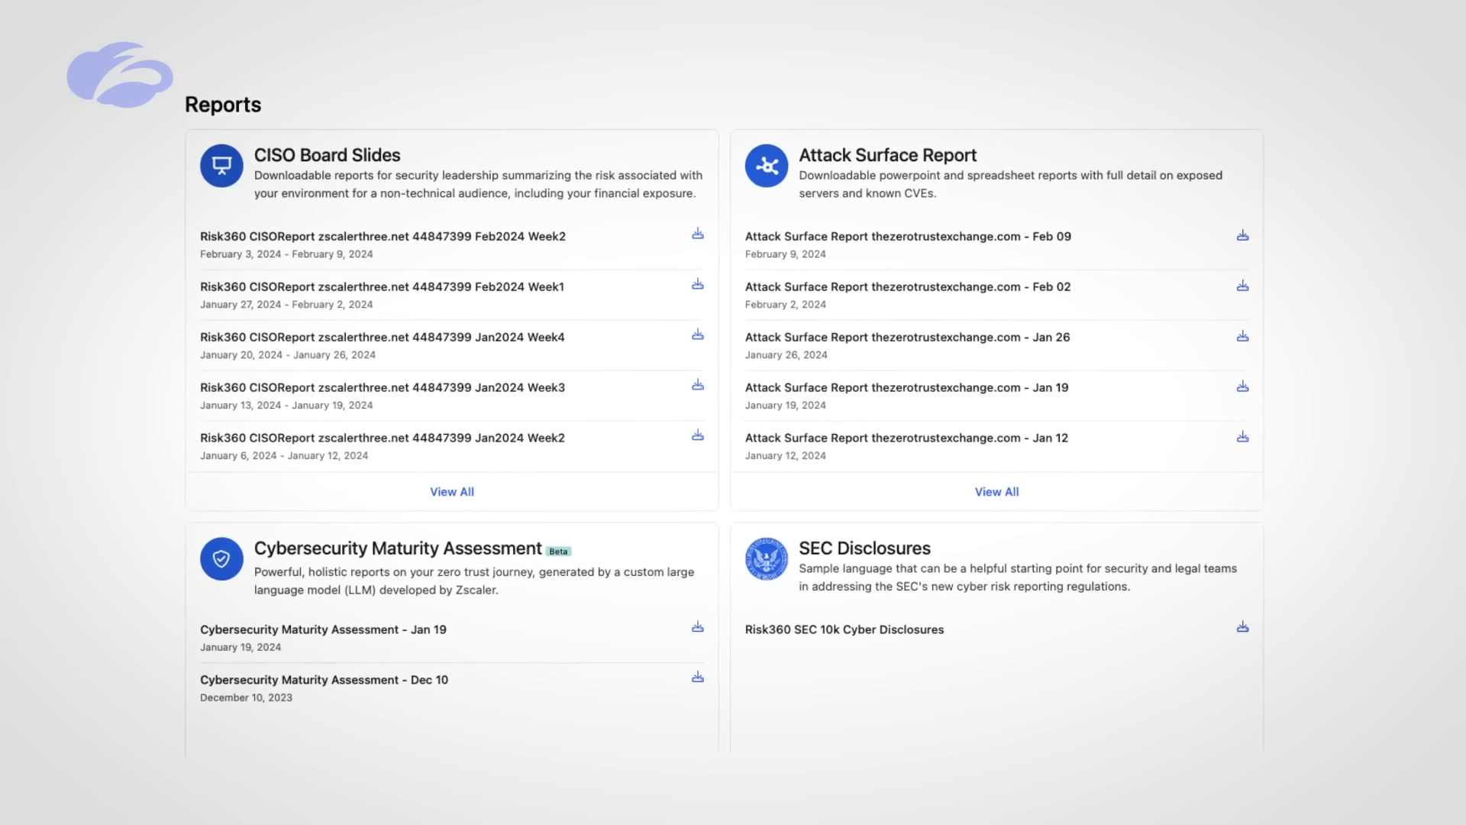
scroll("up", 3)
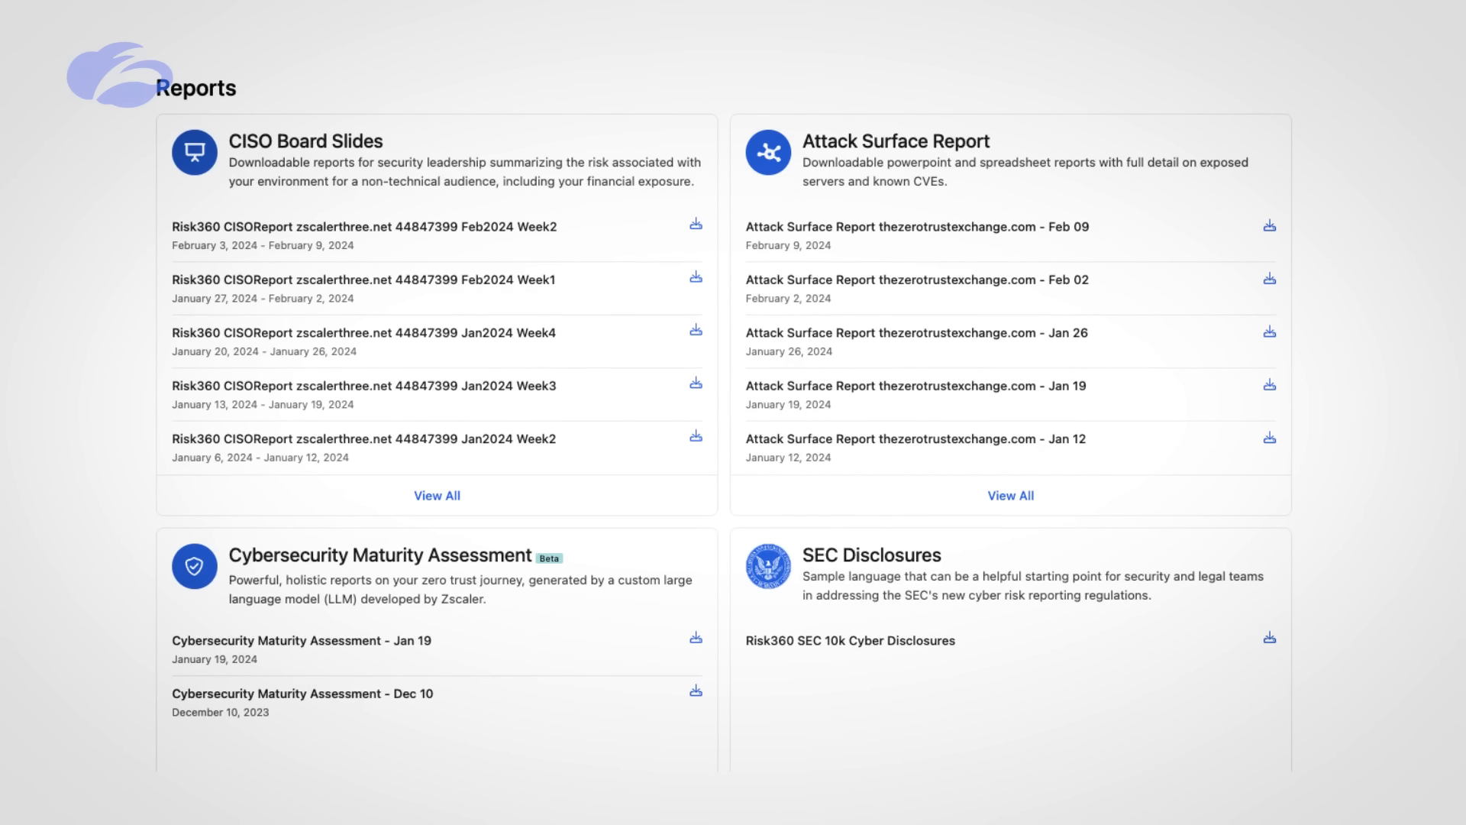